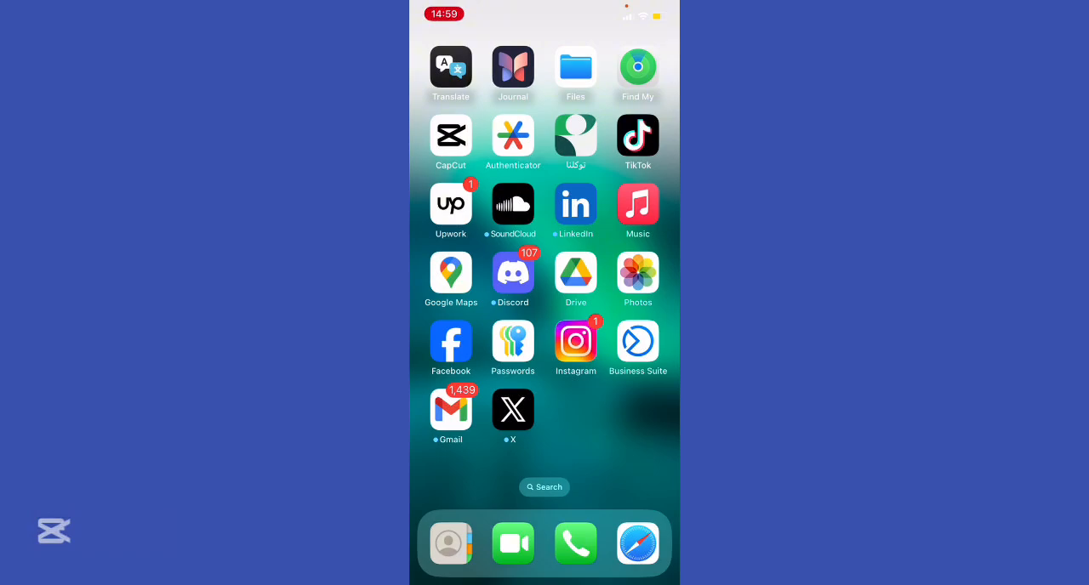
Swipe across the Home Screen pages to reach the Settings app
scroll(left, 3)
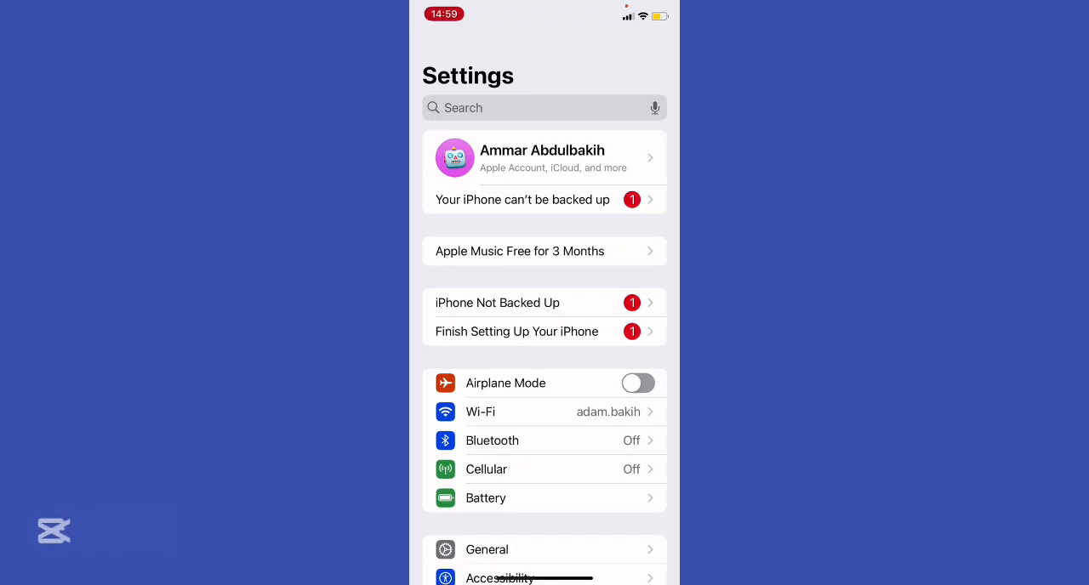
Scroll the Settings list, then exit Settings back to the Home Screen
scroll(down, 3)
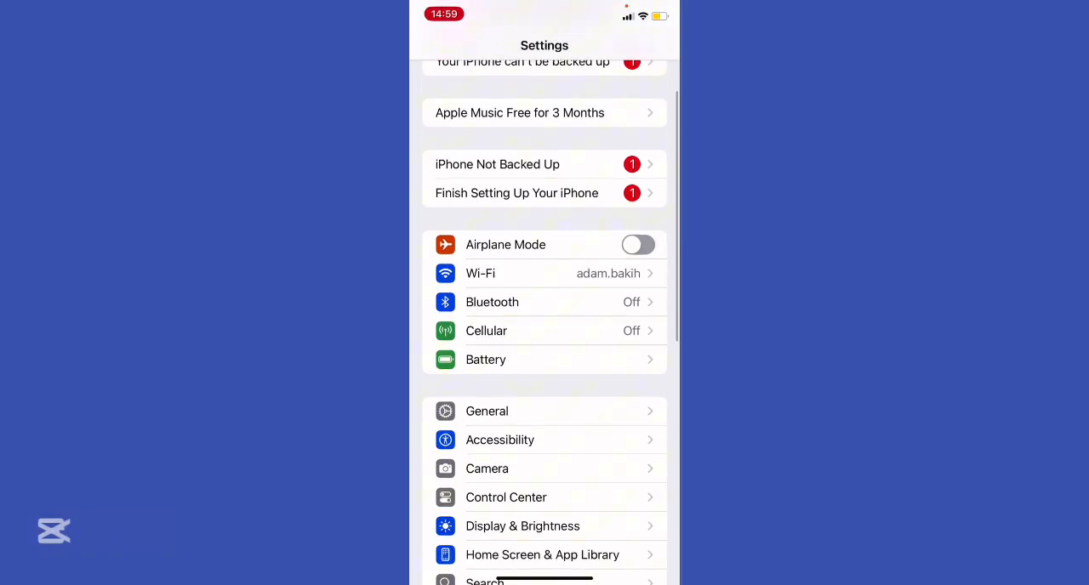
click(487, 411)
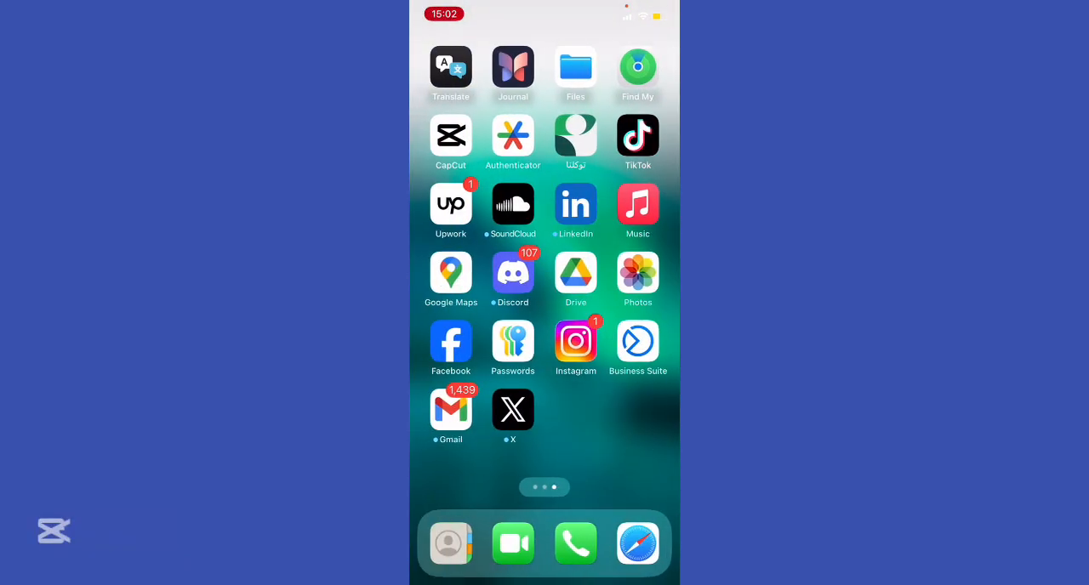
Launch Safari and enter ipsw.me in the address bar
click(637, 544)
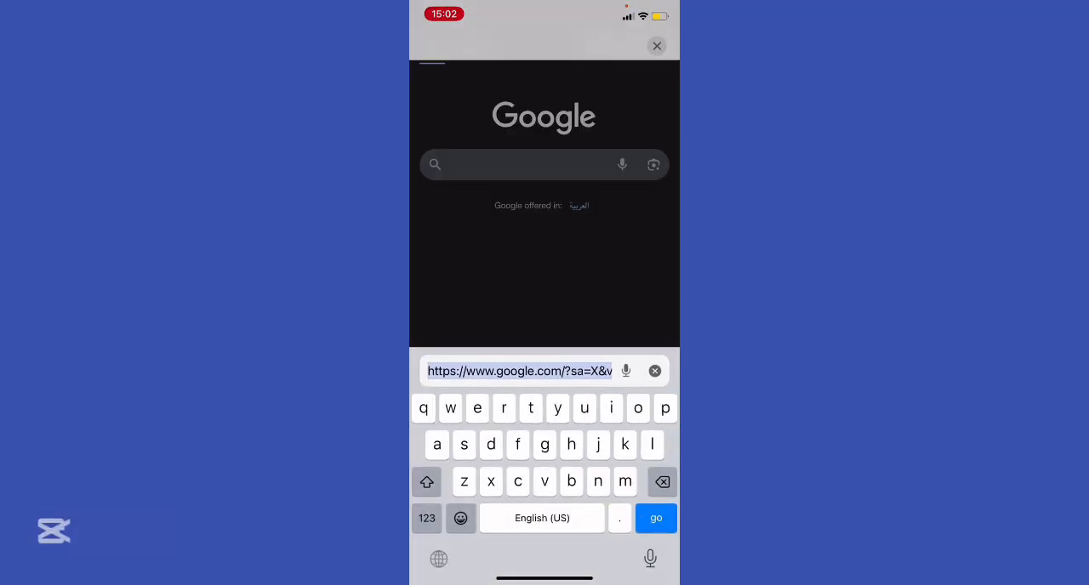
text(ipsw.me)
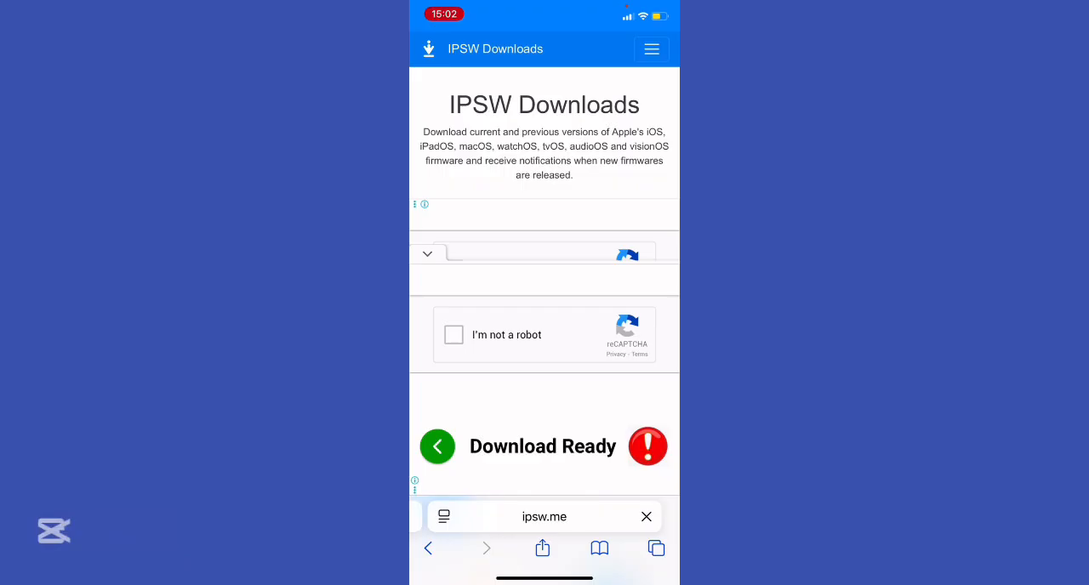
Scroll the device grid from iPhone, iPad and Mac down to Apple Watch
click(646, 517)
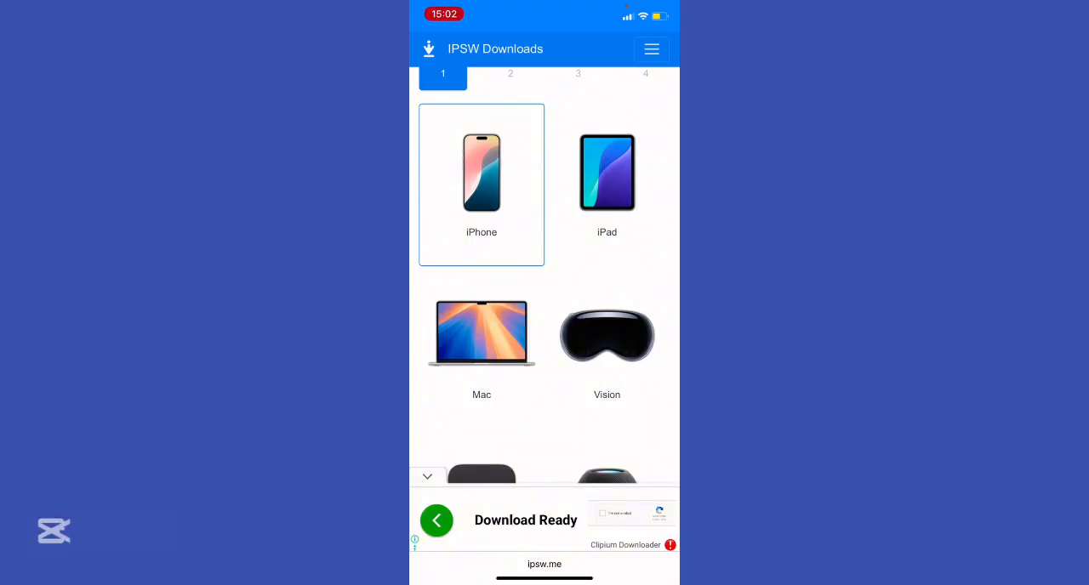
scroll(down, 3)
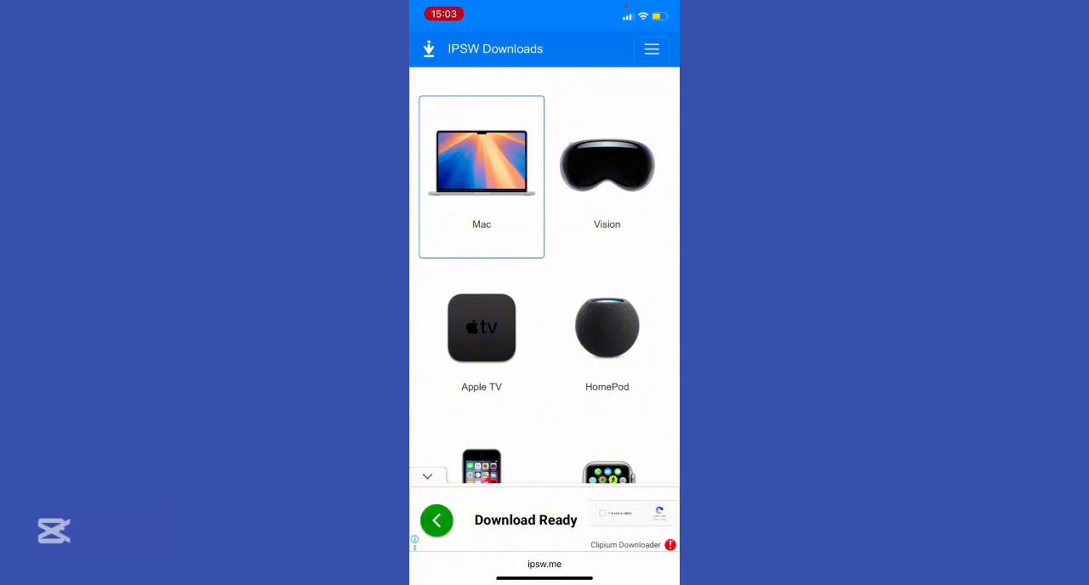
scroll(down, 3)
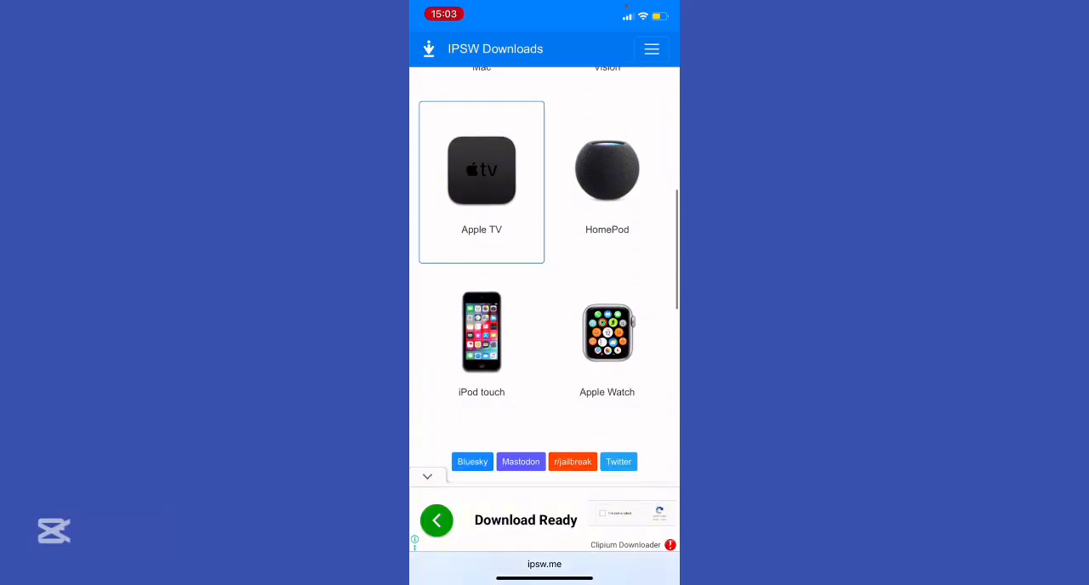